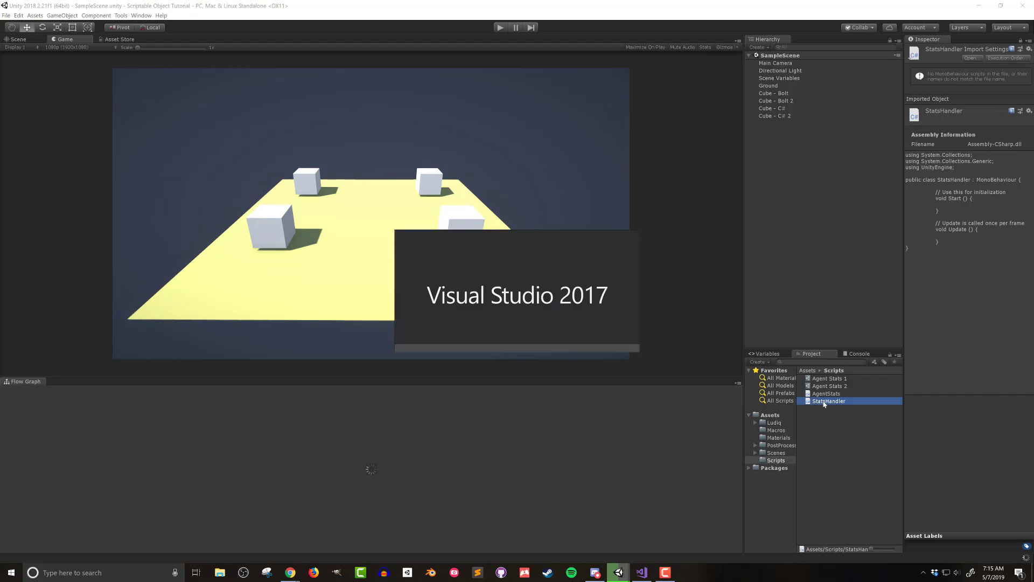
# - Open the StatsHandler script from the Scripts folder in Visual Studio
pyautogui.doubleClick(829, 401)
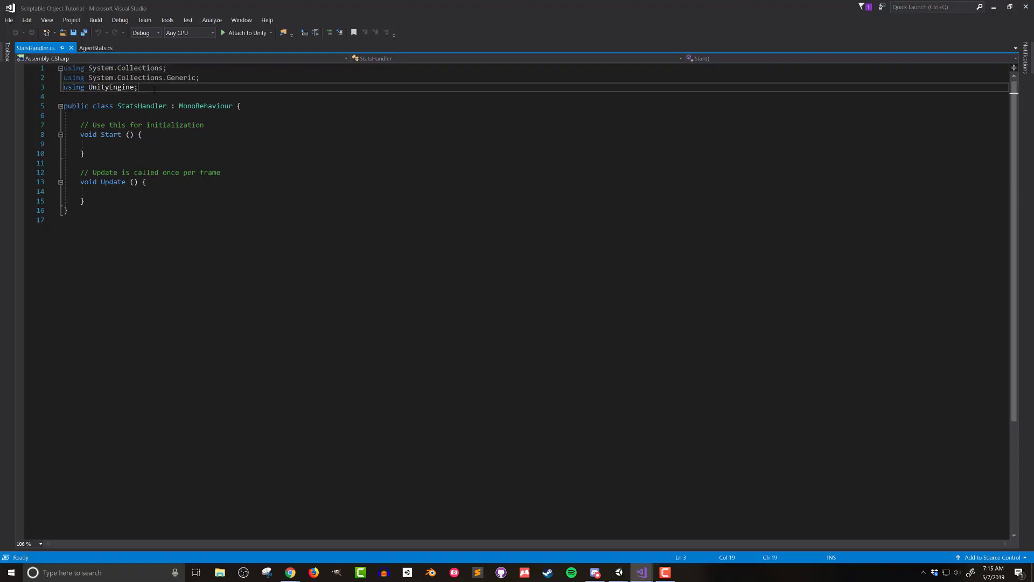
# - Import UnityEngine.AI at the top of StatsHandler
pyautogui.write('using E')
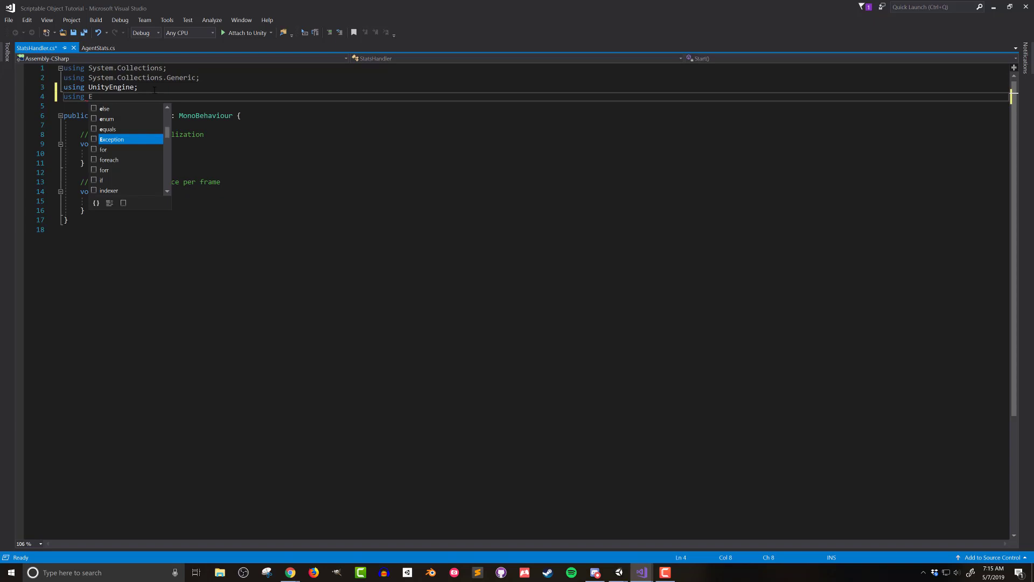
pyautogui.write('nityEngine')
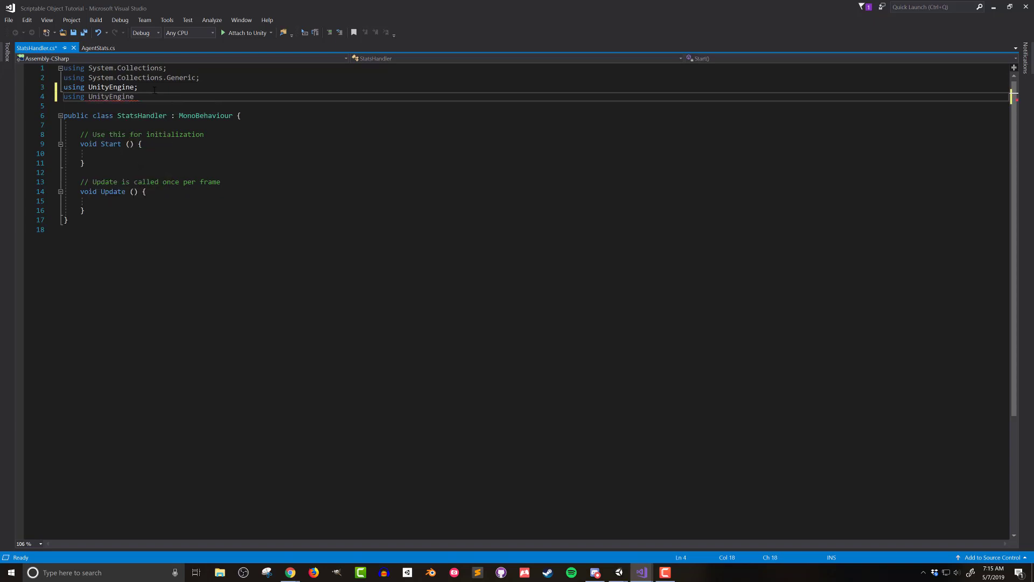
pyautogui.write('.AI;')
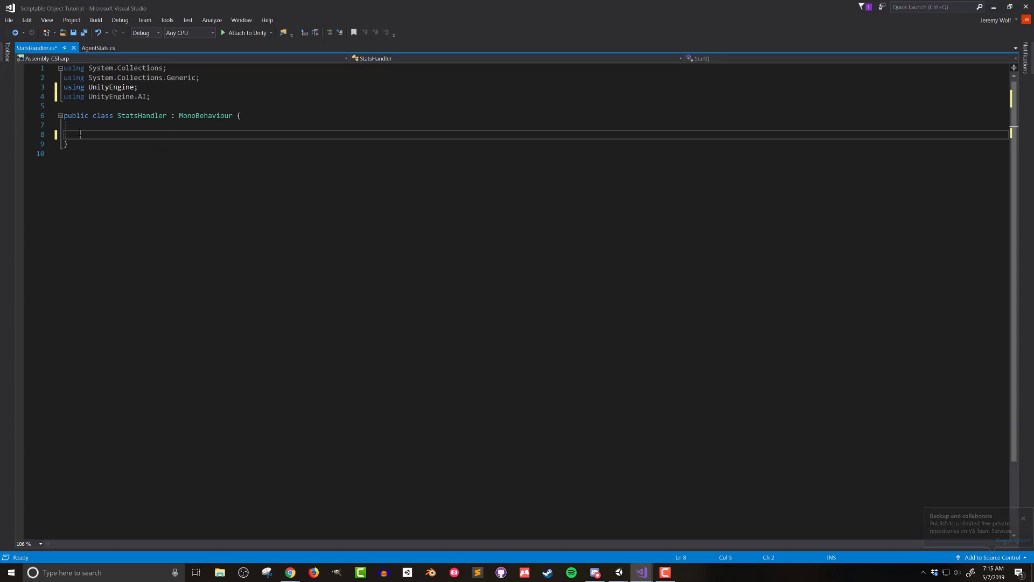
# - Declare [SerializeField] private AgentStats stats with a 'the SO to be dropped in' comment
pyautogui.write('[S]')
pyautogui.write('priv')
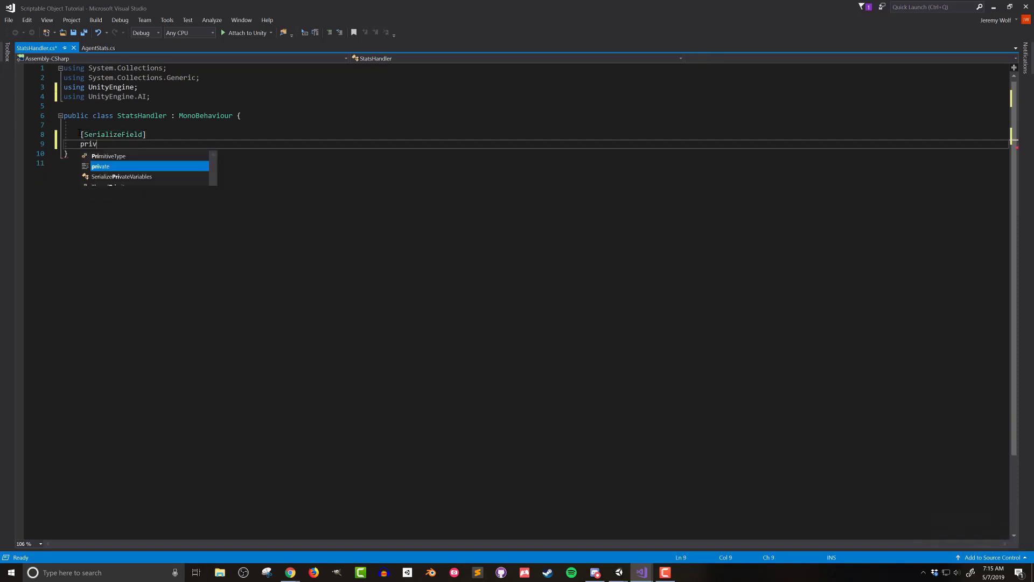
pyautogui.write('ate AgentStats stats; //allow')
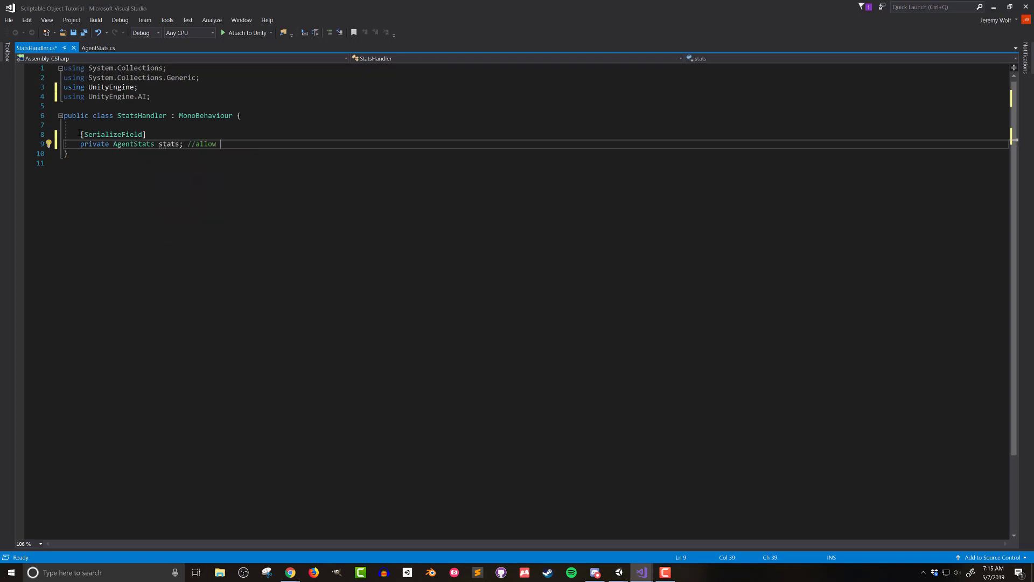
pyautogui.write('the SO to be dropped in the inspector')
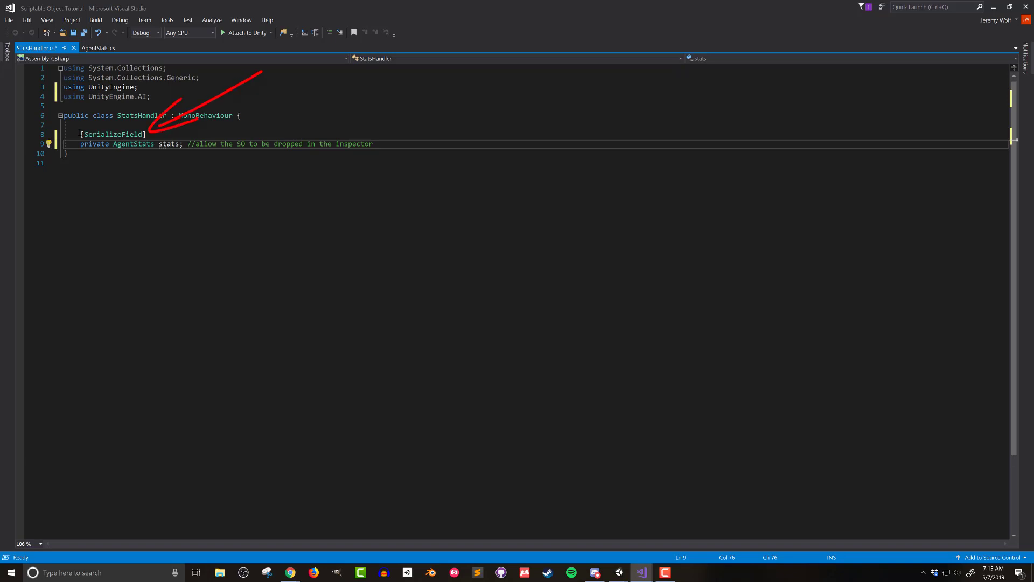
pyautogui.click(595, 572)
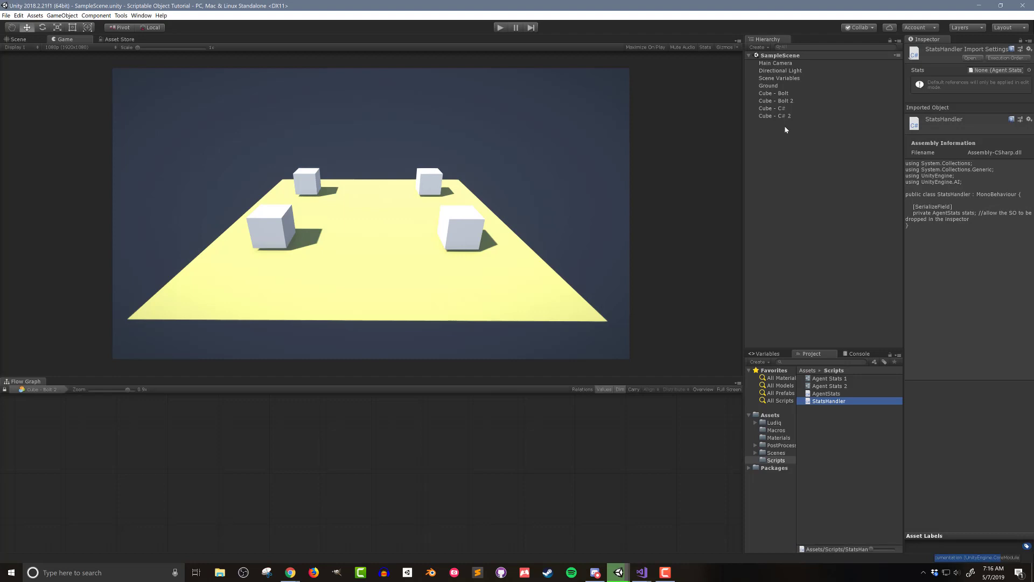
# - Assign Agent Stats 1 to the Stats slot of Cube - C#'s Stats Handler
pyautogui.click(772, 107)
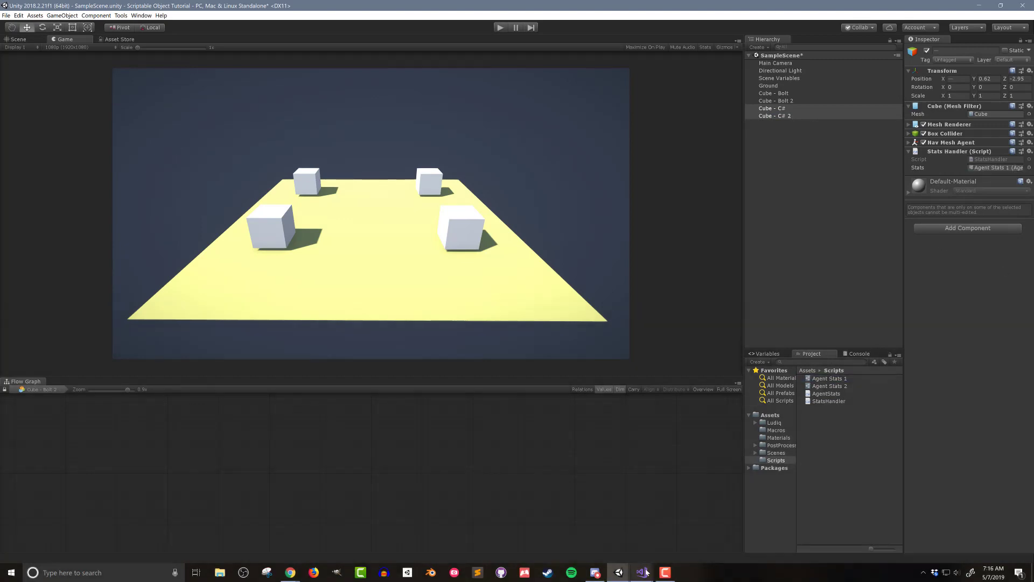
pyautogui.click(641, 571)
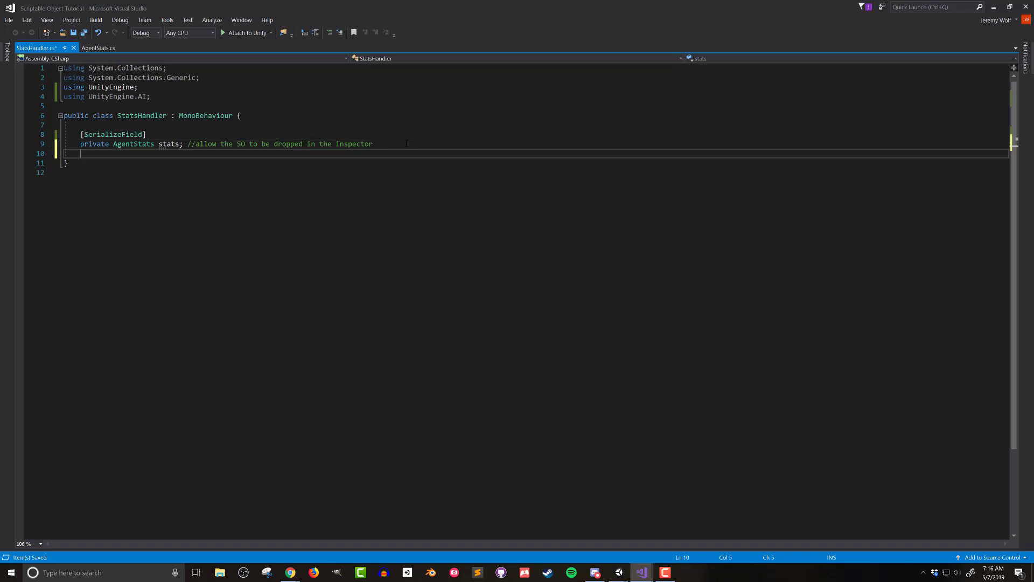
# - Add OnEnable with an if(stats != null) check setting this.gameObject.name
pyautogui.write('on')
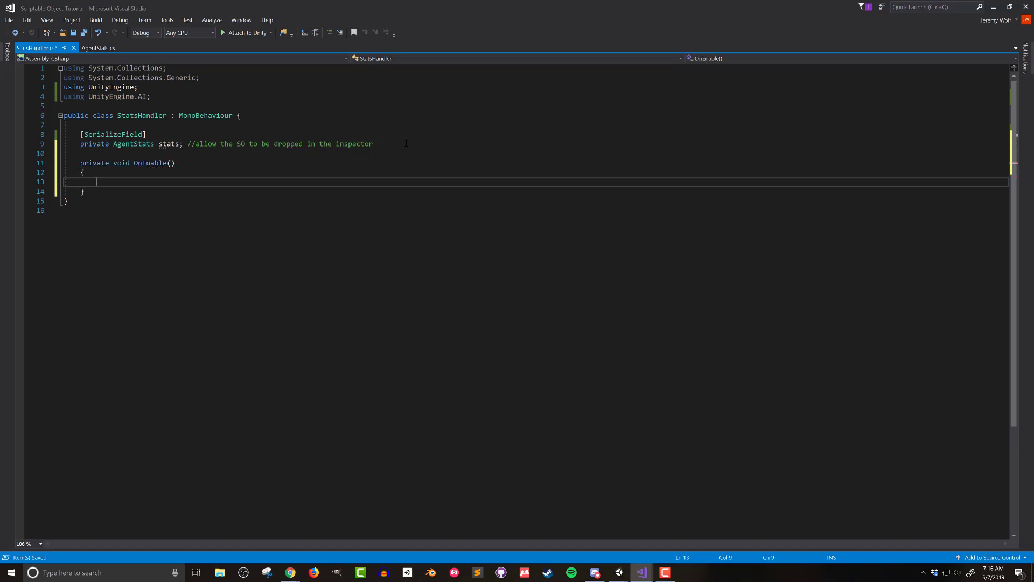
pyautogui.write('if(stat)')
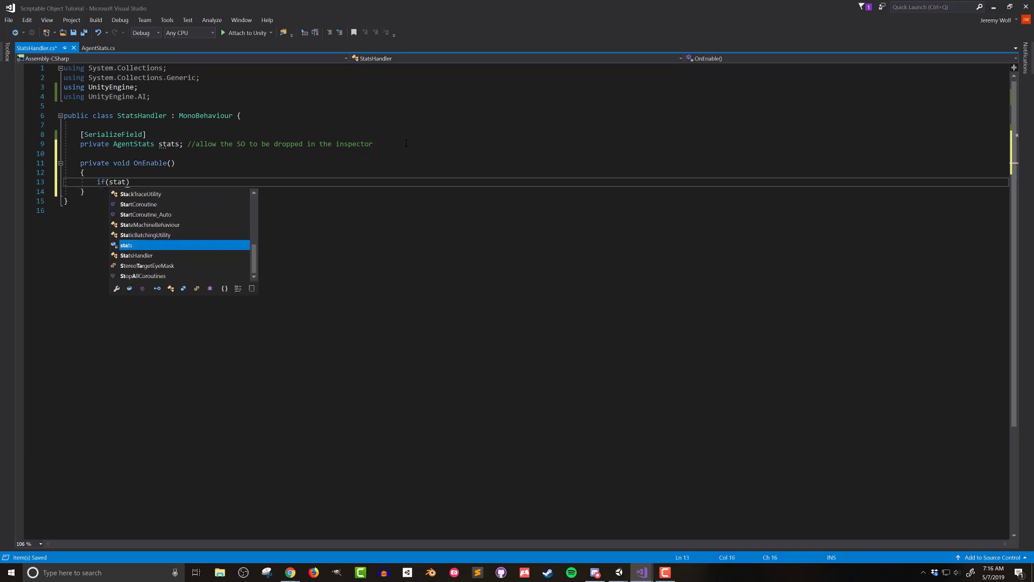
pyautogui.write('s != null')
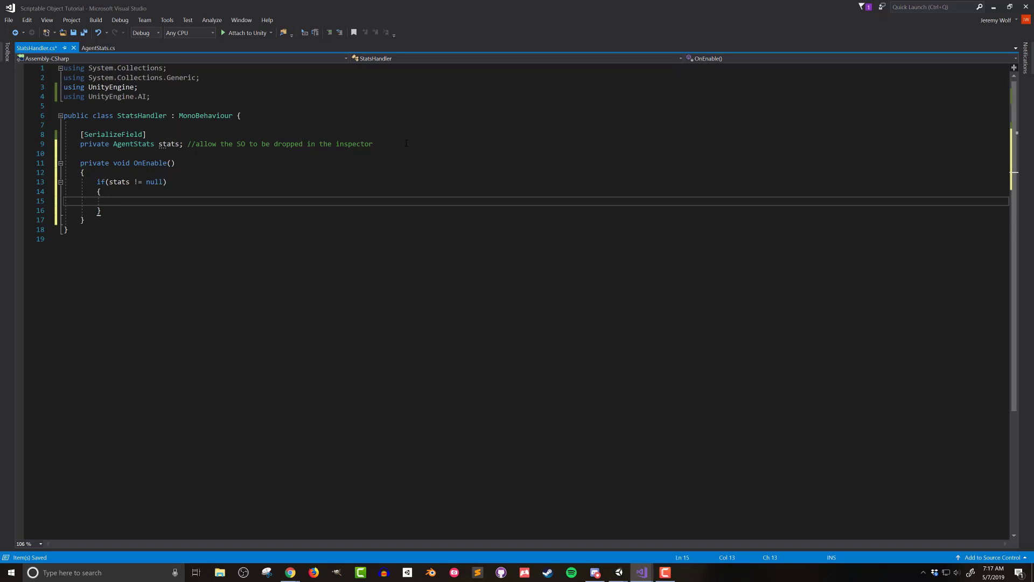
pyautogui.write('this.gameObject.name = stats')
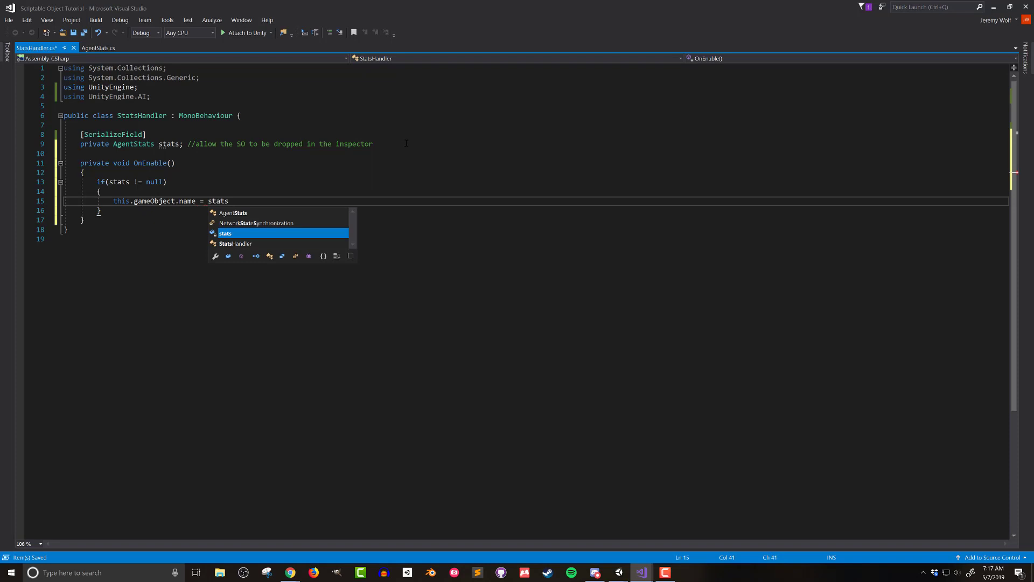
# - Assign stats._name to the name with a 'rename object in the hierarchy' comment
pyautogui.write('._name; //')
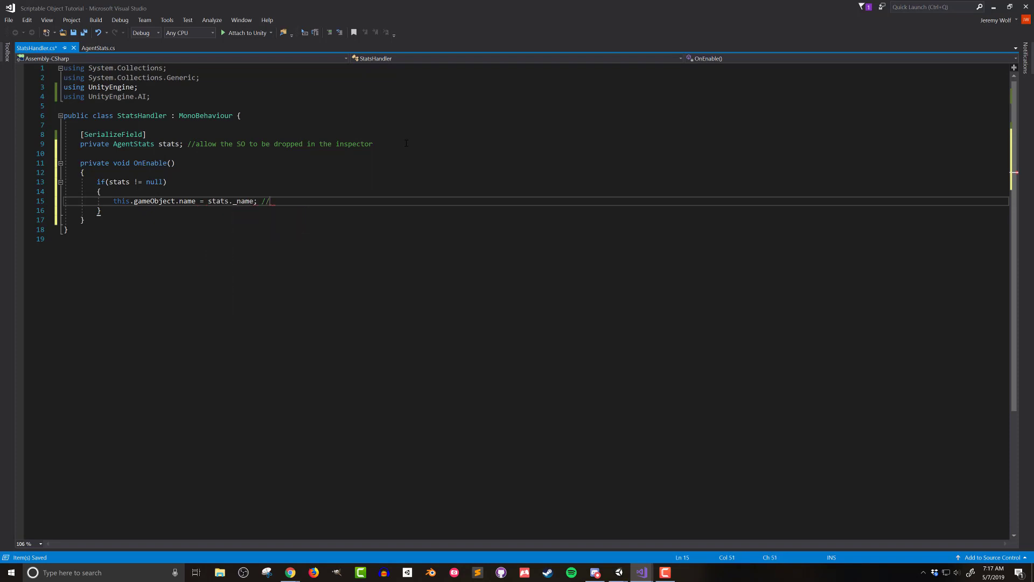
pyautogui.write('rename object in the hiera')
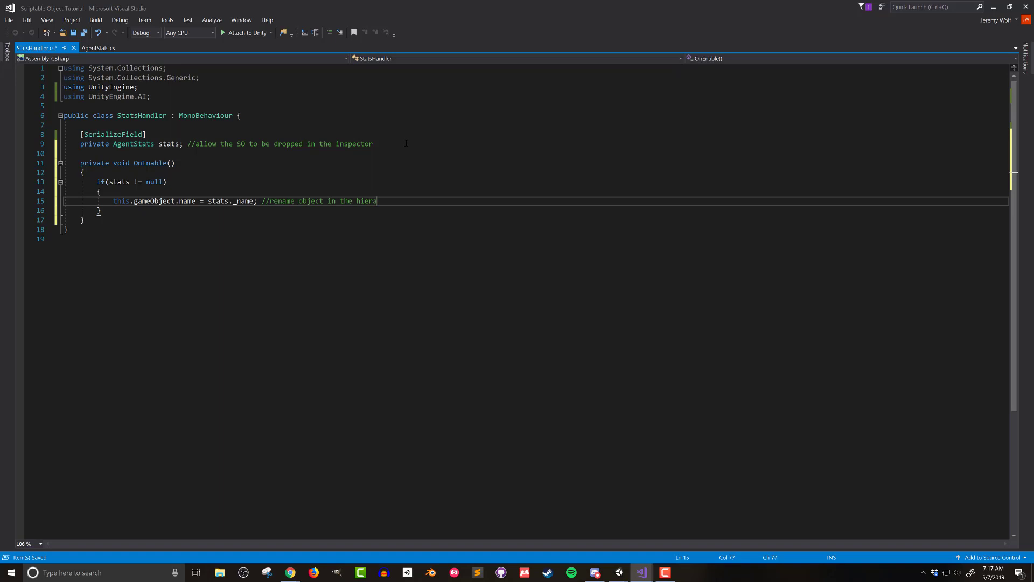
pyautogui.write('rchy')
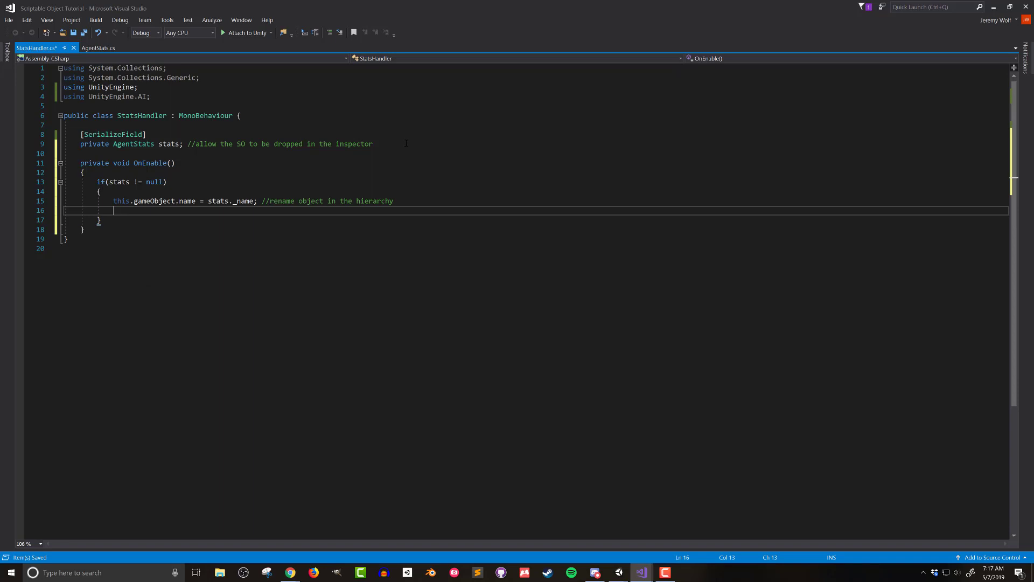
# - Set GetComponent<NavMeshAgent>().speed = stats.speed with a 'set the speed of the nav agent' comment
pyautogui.write('t')
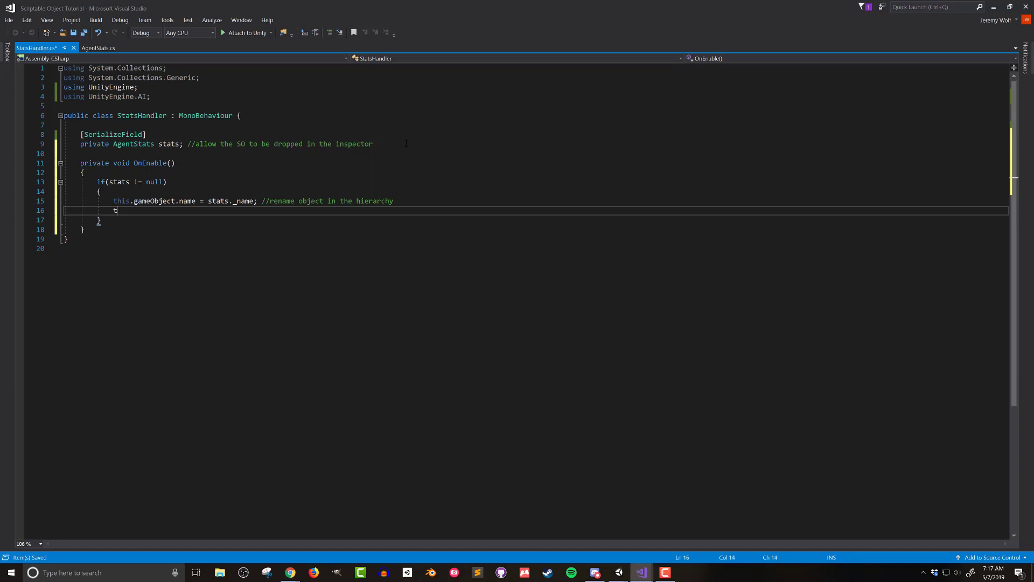
pyautogui.write('this.gameObject.GetComponent<NavMeshAgent>(')
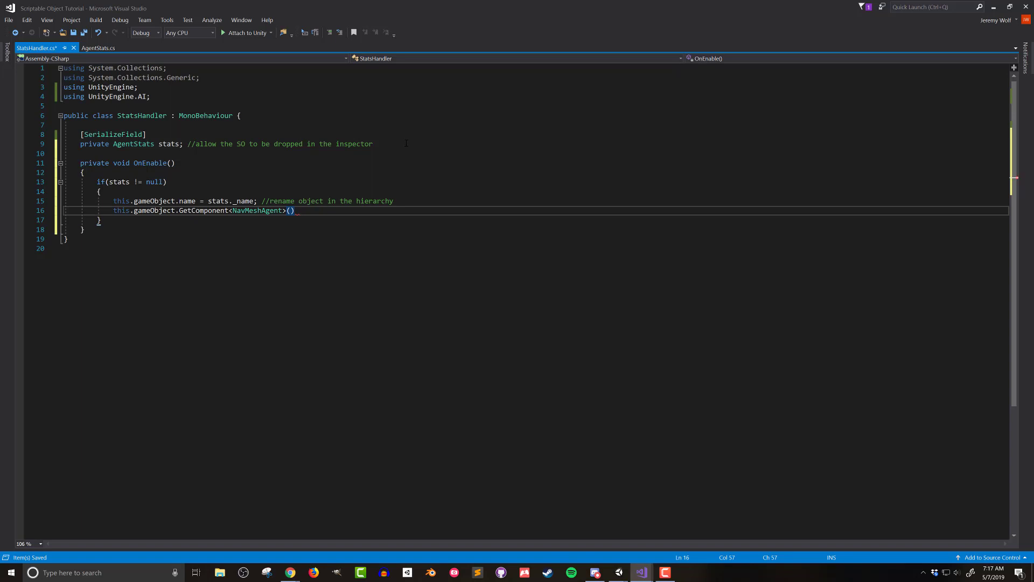
pyautogui.write('.speed = stats')
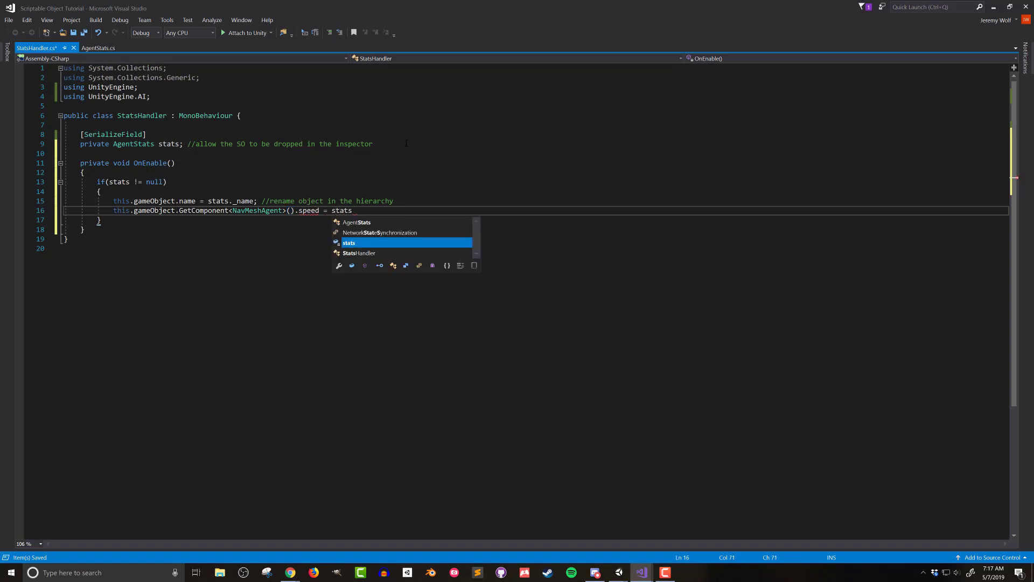
pyautogui.write('.speed; //')
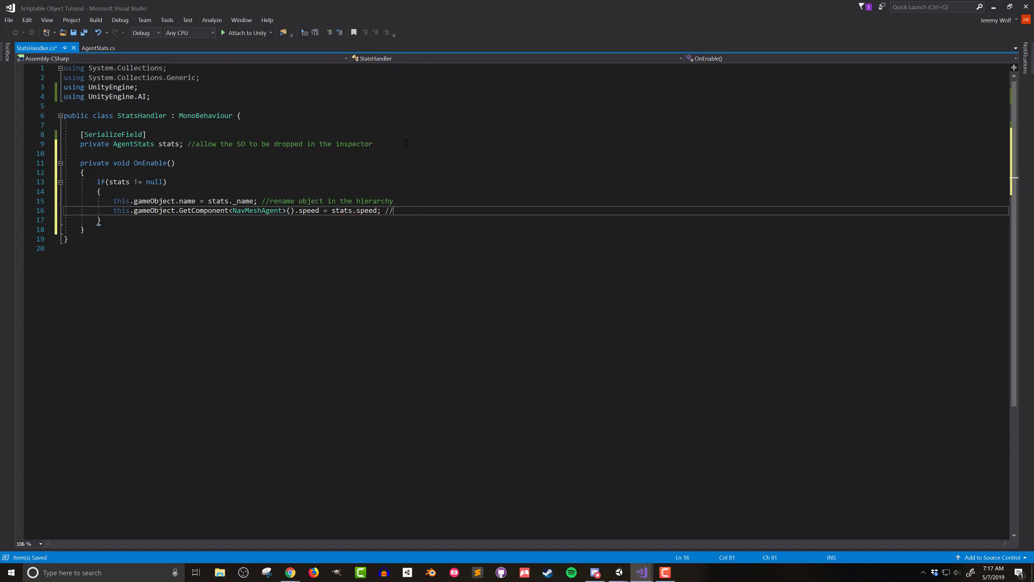
pyautogui.write('set the speed of the nave')
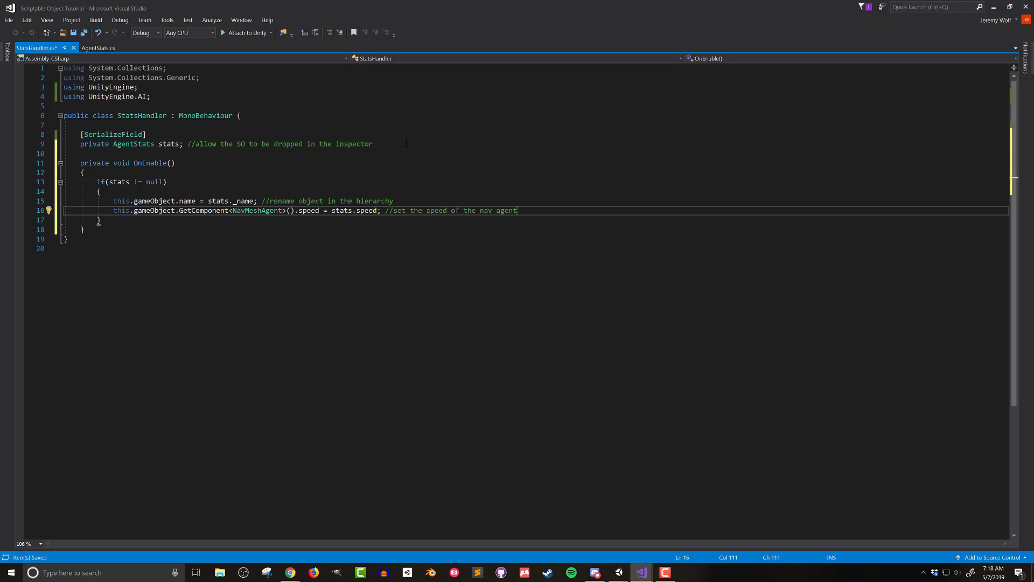
# - Set transform.localScale = new Vector3(1f, stats.height, 1f) with a y-axis height comment
pyautogui.write('this.game')
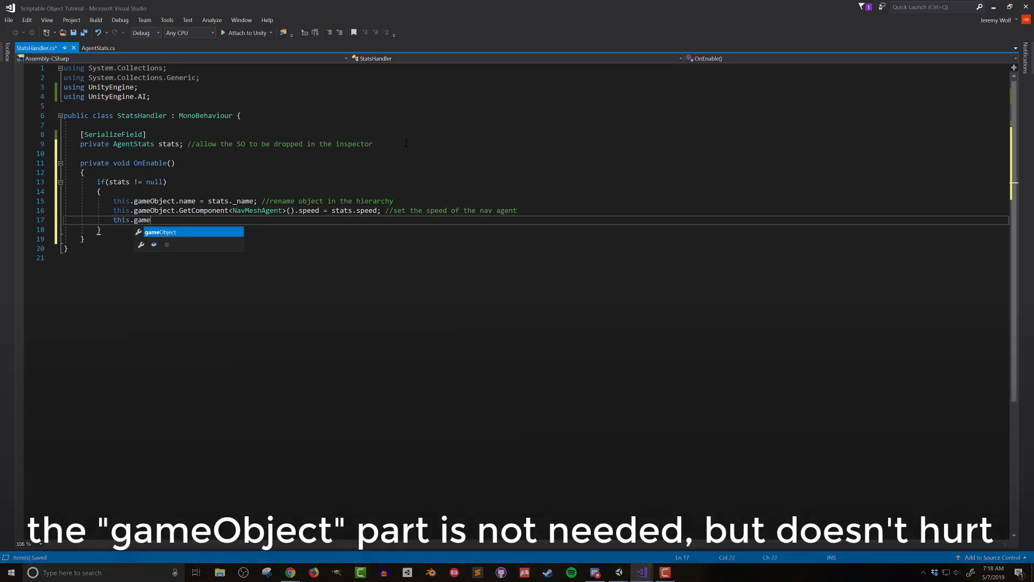
pyautogui.write('Object.transform.localScale')
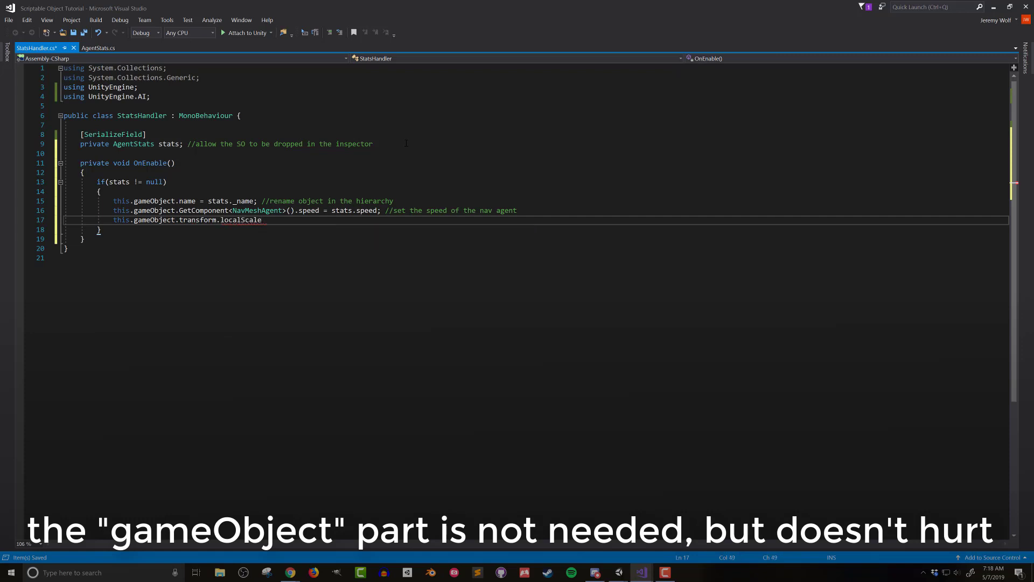
pyautogui.write('= new')
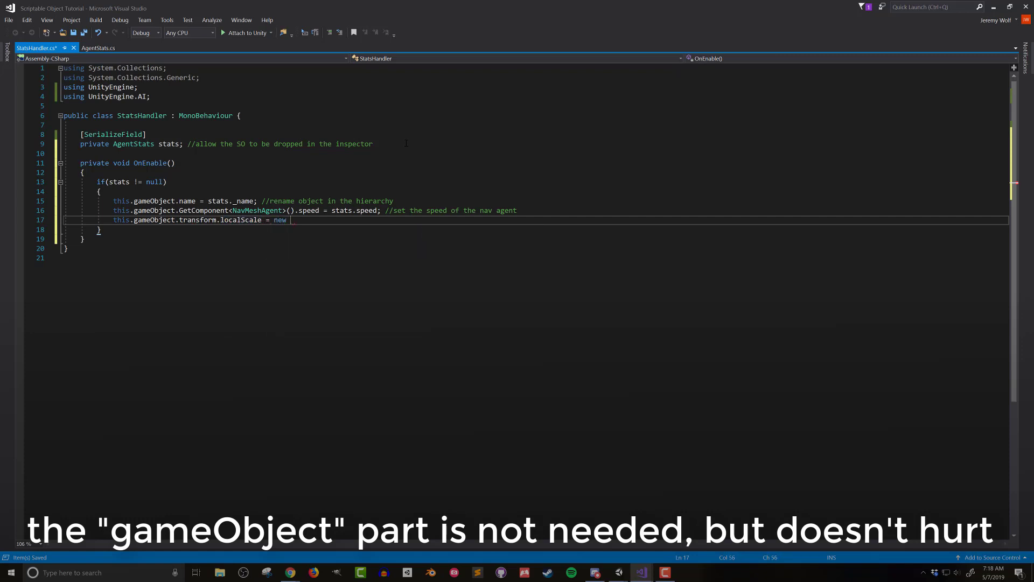
pyautogui.write('Vector3(1f,')
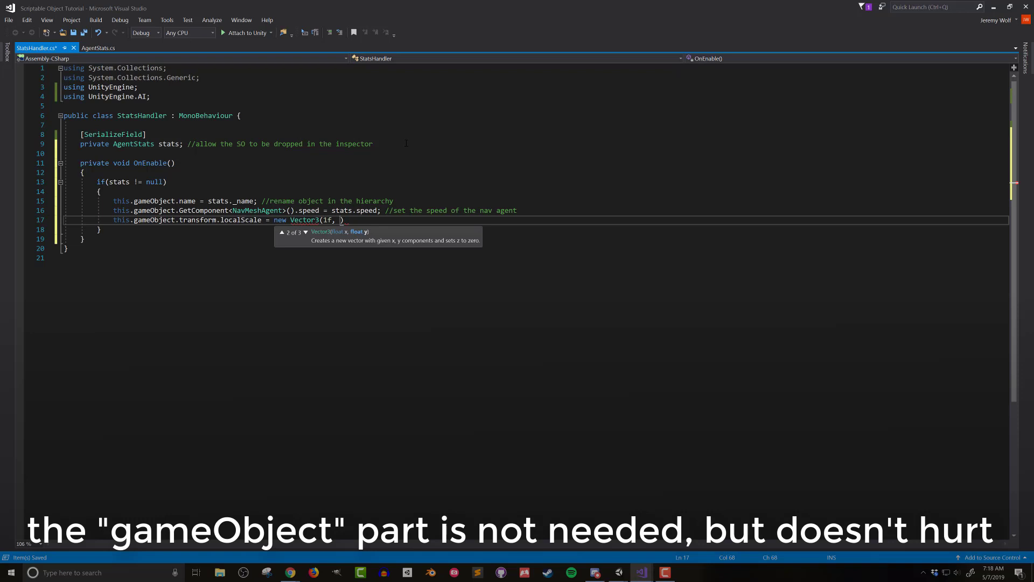
pyautogui.write('stats.height)')
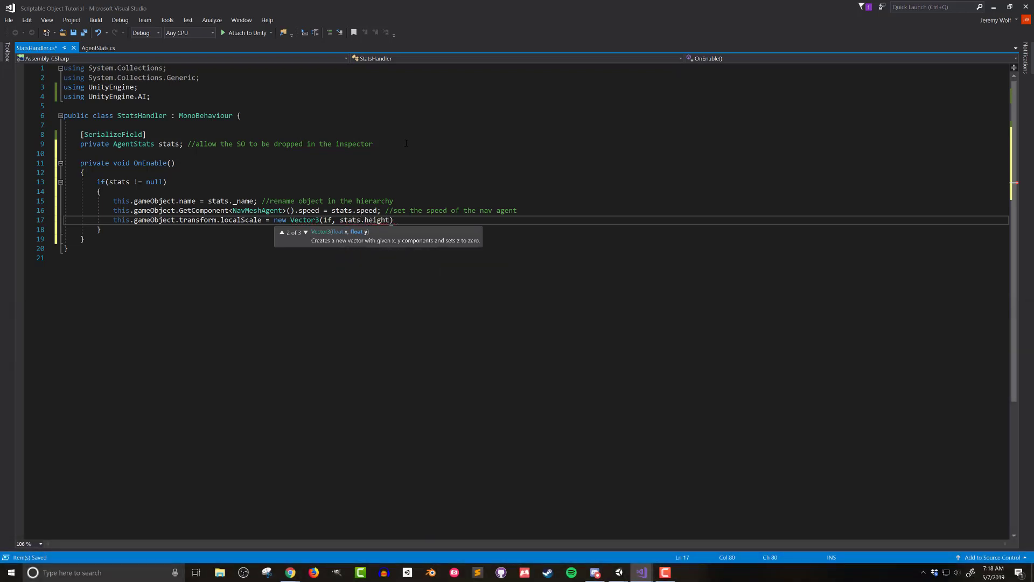
pyautogui.write(', 1f); //adjust')
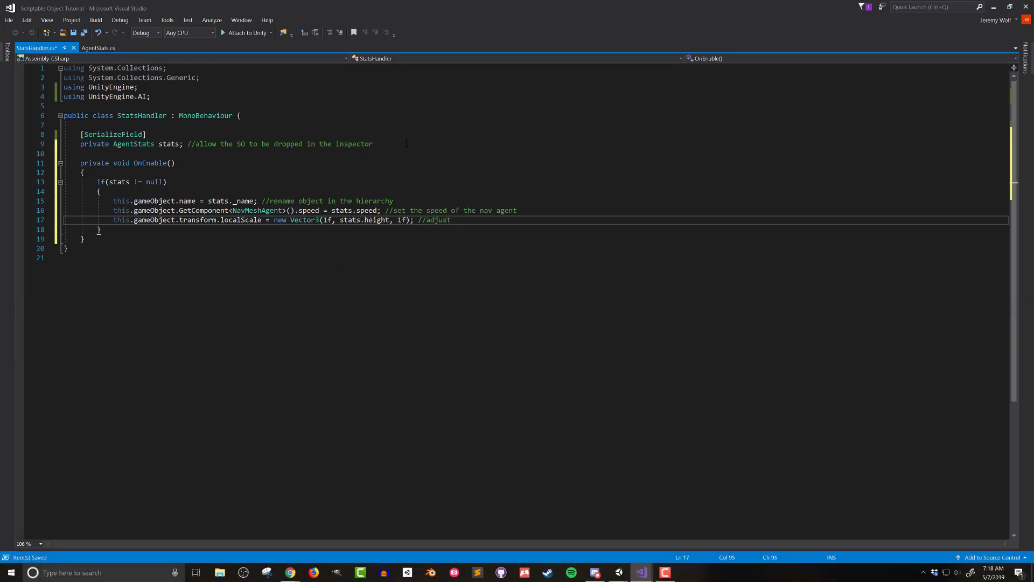
pyautogui.write('the "height" of the agent - in the y axis')
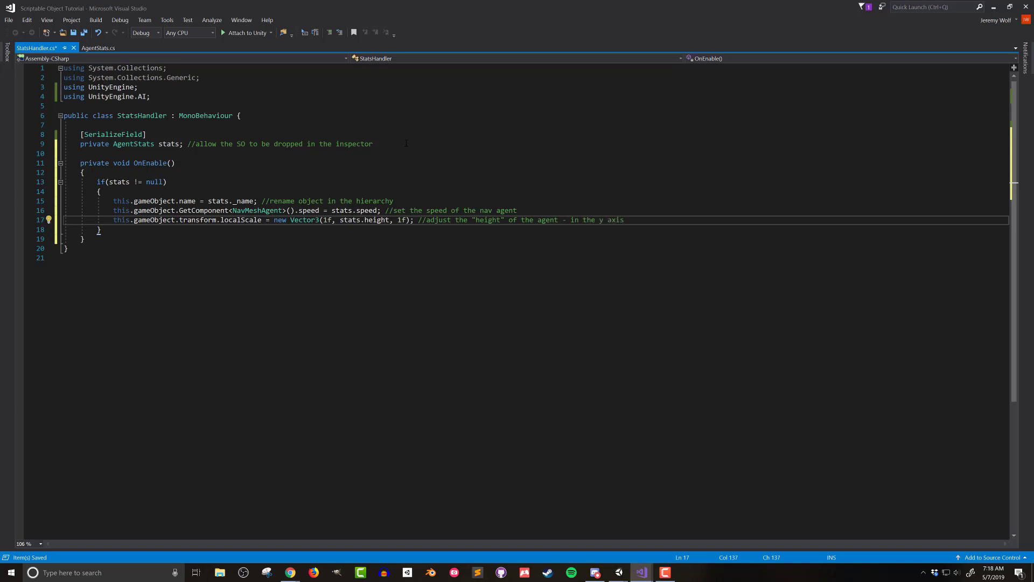
pyautogui.write('this')
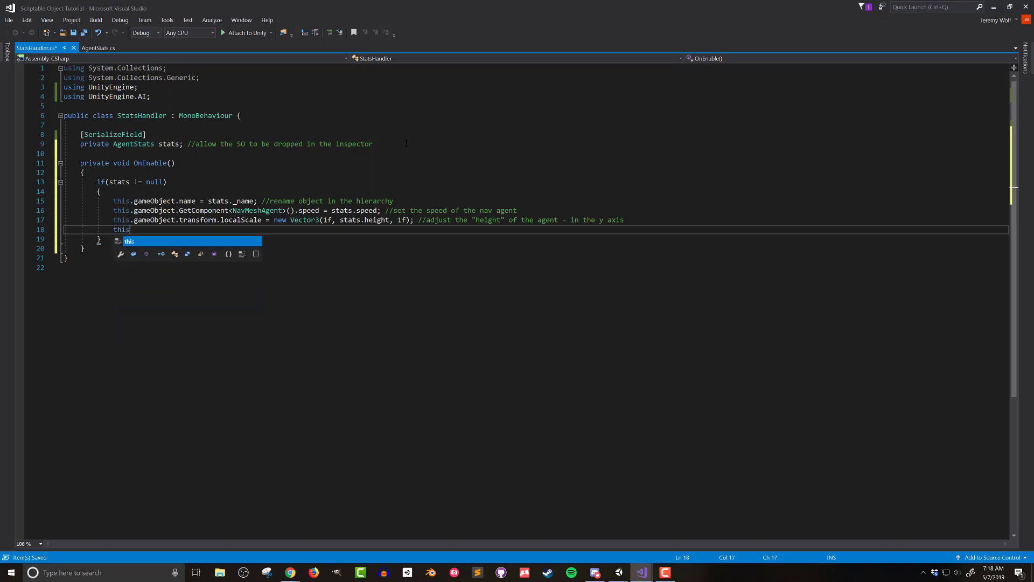
# - Set GetComponent<MeshRenderer>().material.color from the stats with a material comment
pyautogui.write('.gameObject.getComponent<MeshRenderer>().ma')
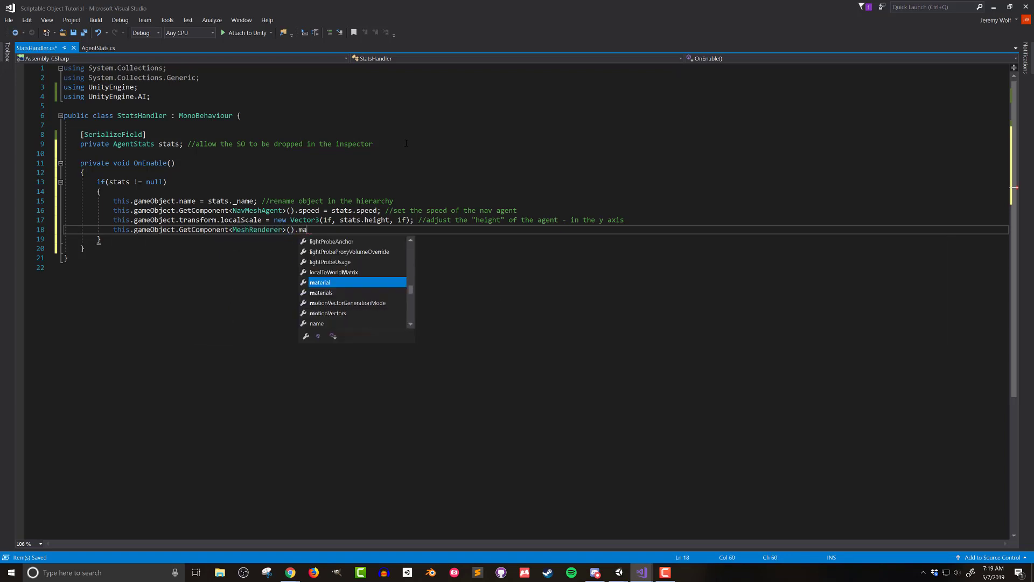
pyautogui.write('t')
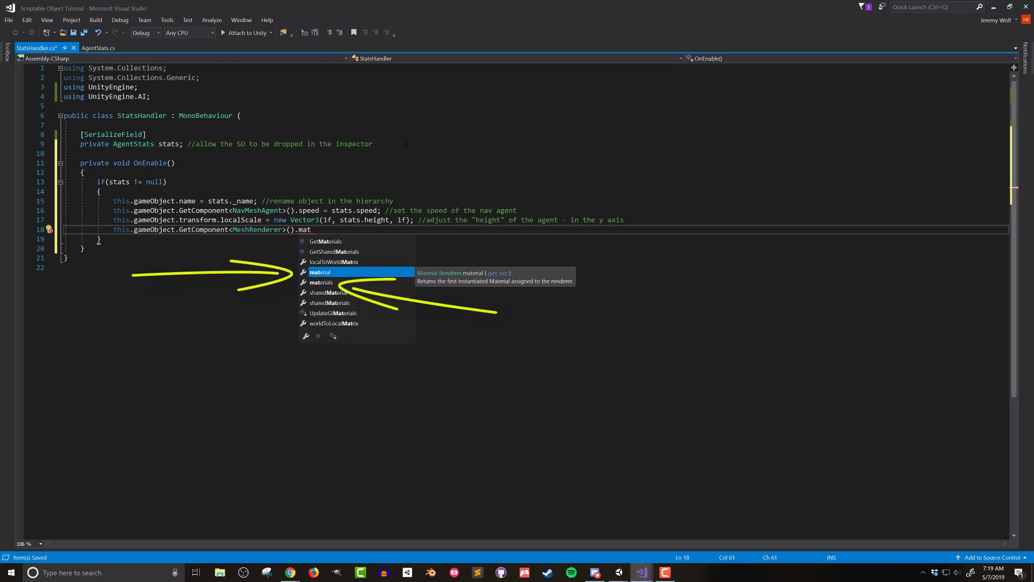
pyautogui.press('Down')
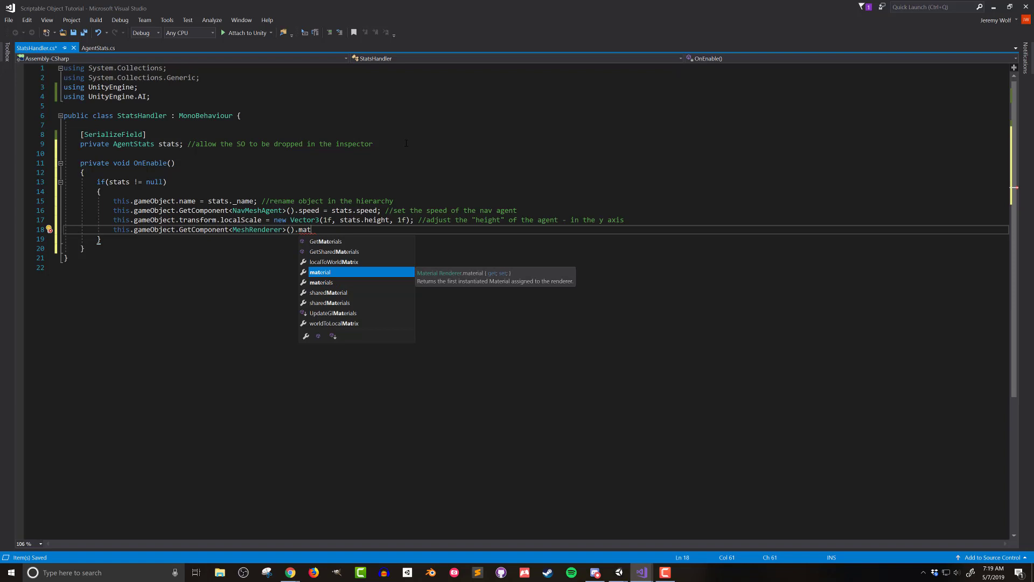
pyautogui.press('Tab')
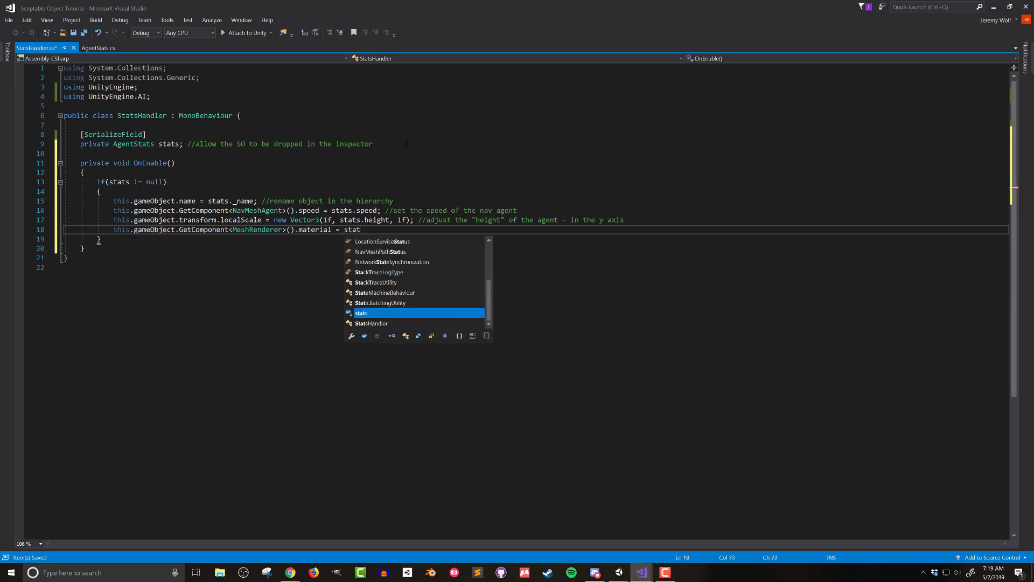
pyautogui.write('.color; //sets the mate')
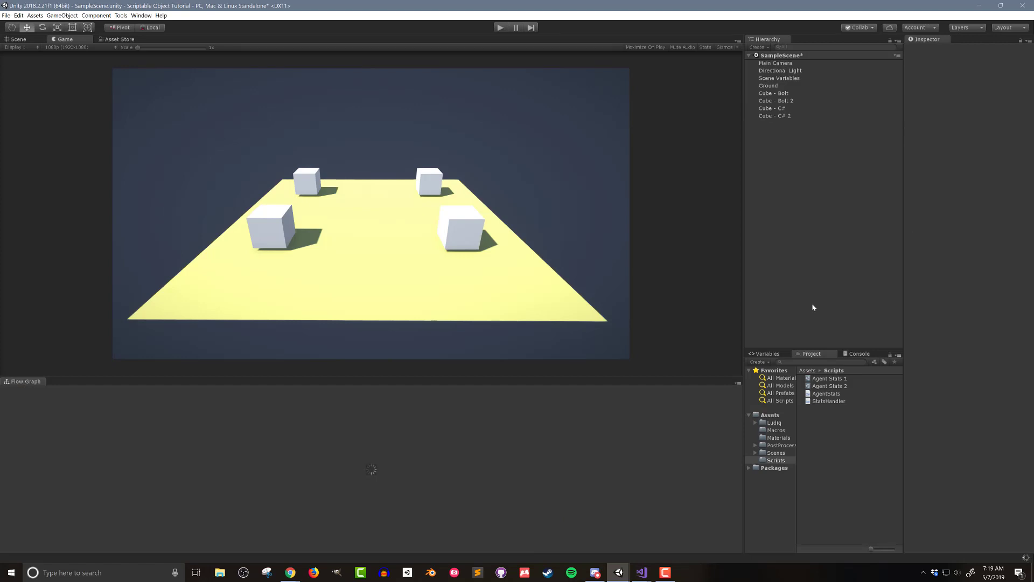
# - Assign Agent Stats 2 to Cube - C# 2's Stats field and run the scene
pyautogui.click(771, 108)
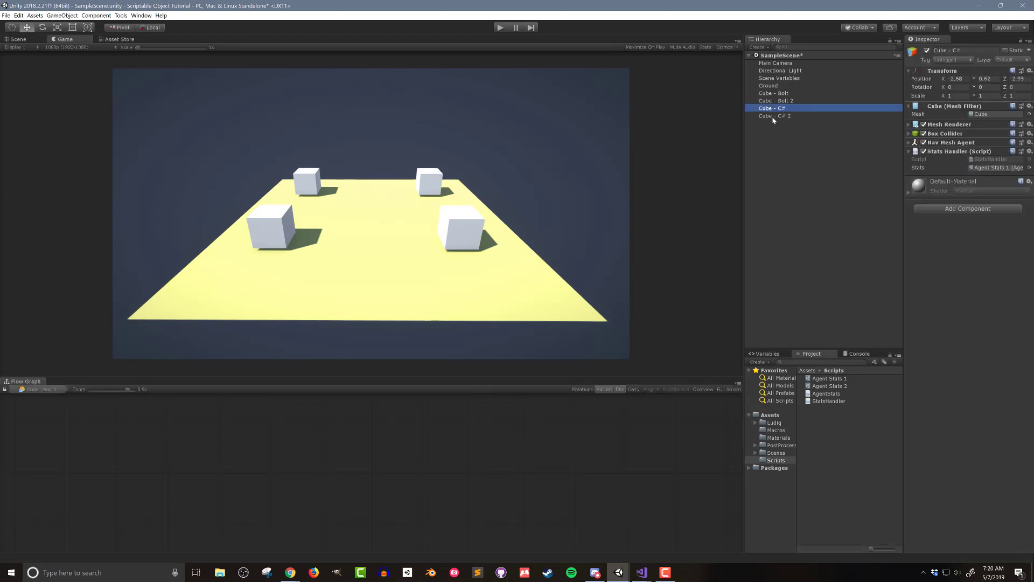
pyautogui.click(775, 117)
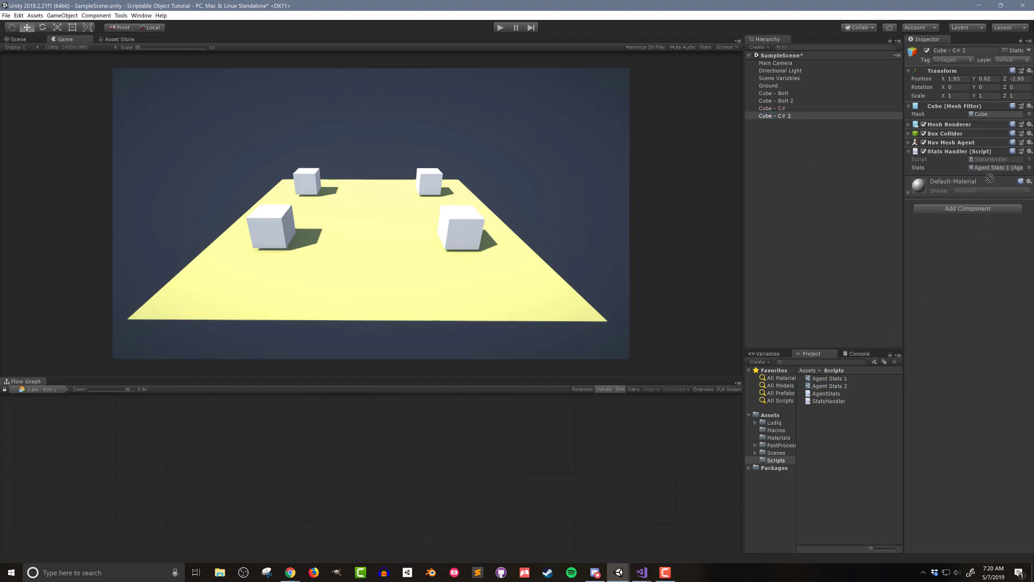
pyautogui.click(995, 167)
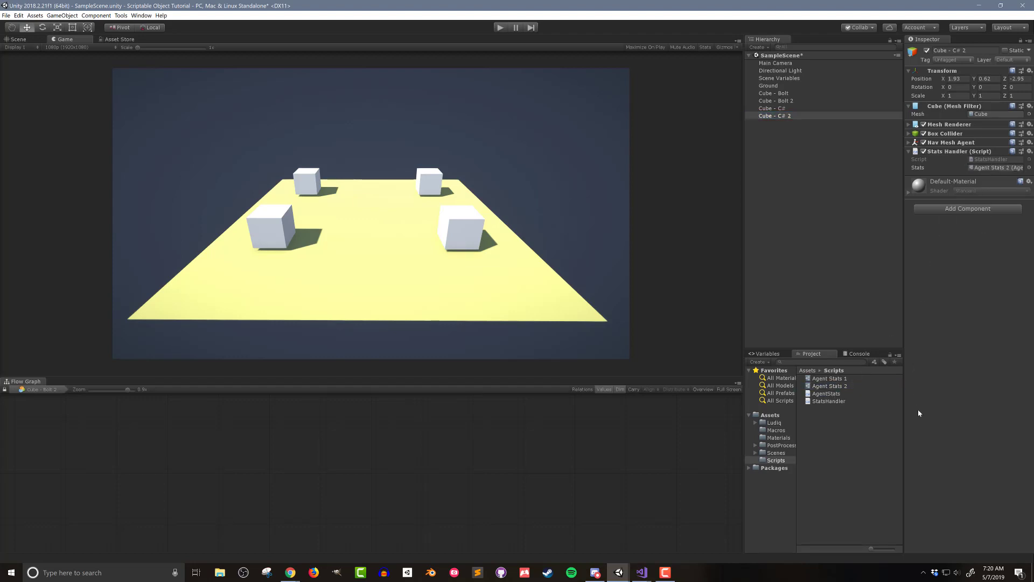
pyautogui.click(500, 27)
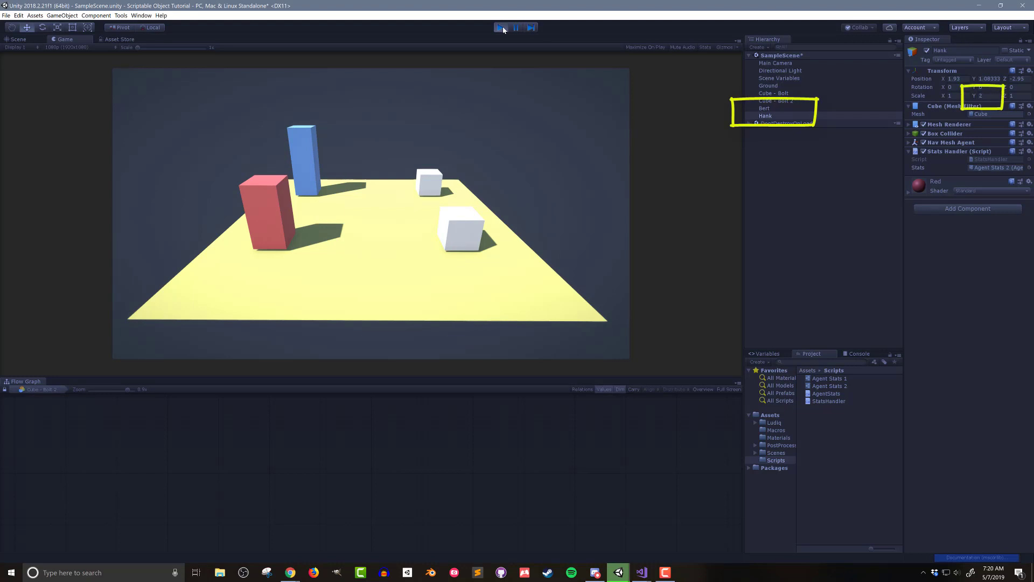
# - Run the scene and expand Hank's Nav Mesh Agent settings in the Inspector
pyautogui.click(500, 27)
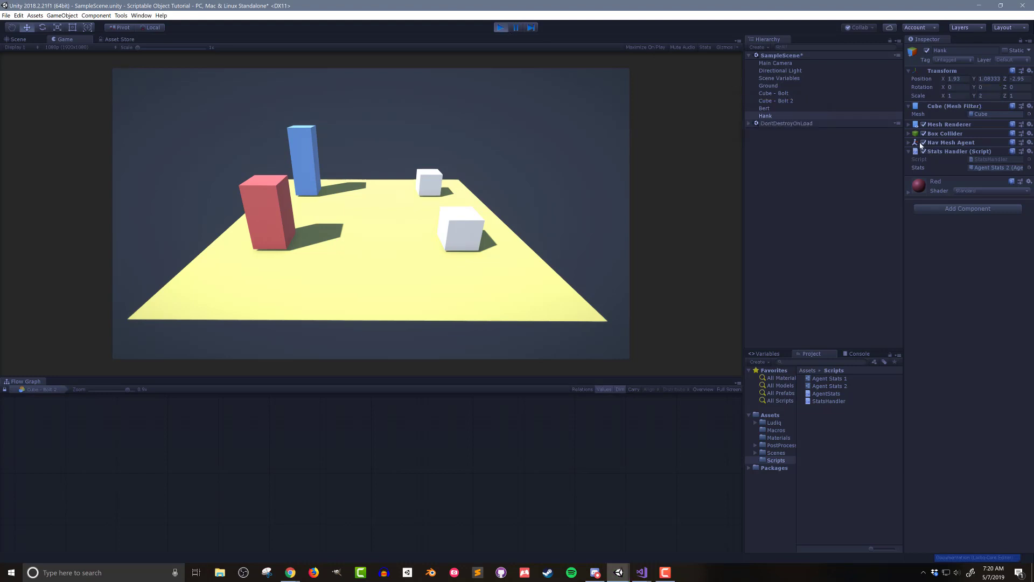
pyautogui.click(909, 143)
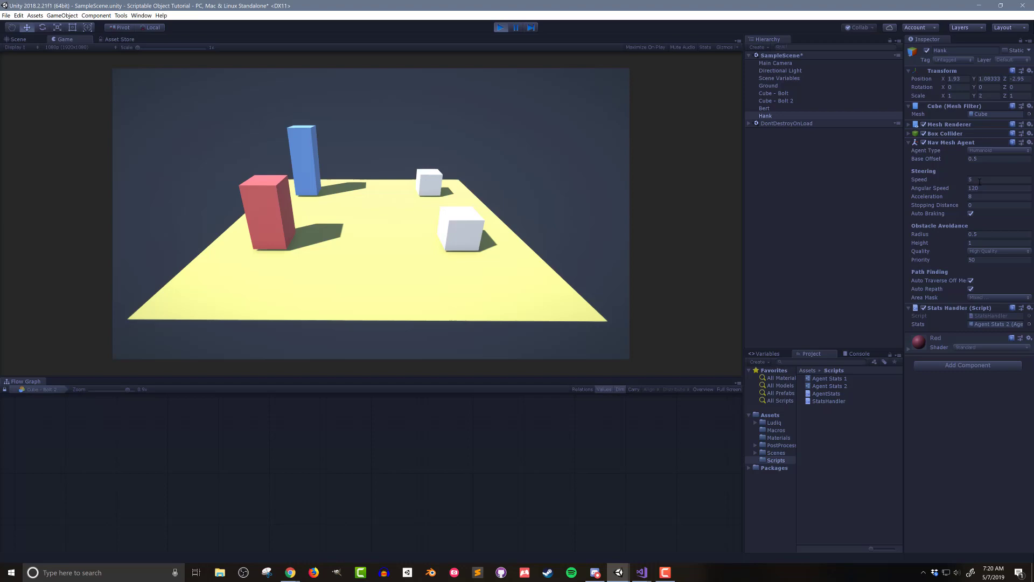